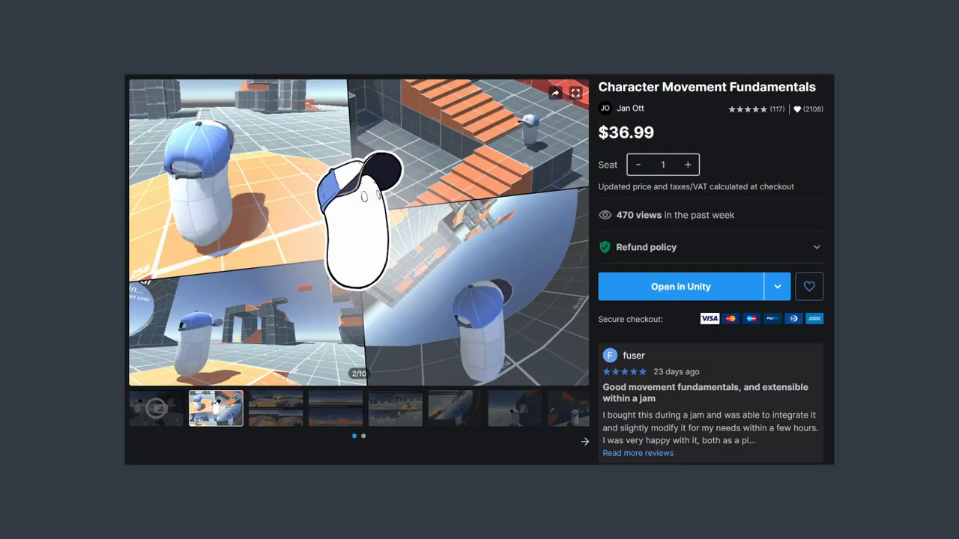
Show the BobOffset method beside the Desmos graph of speedCurve (velocity + 0.01) and its offset circle.
click(680, 286)
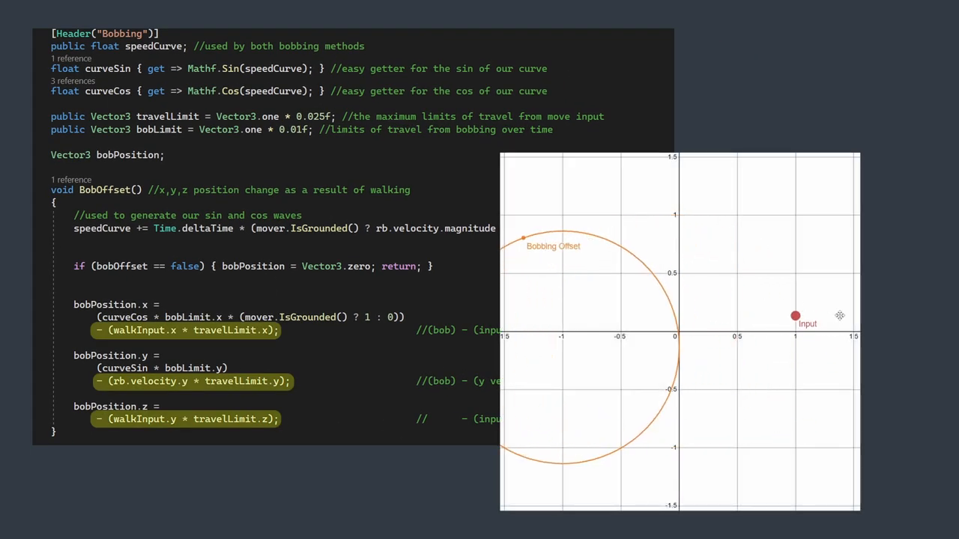
drag(796, 315, 562, 216)
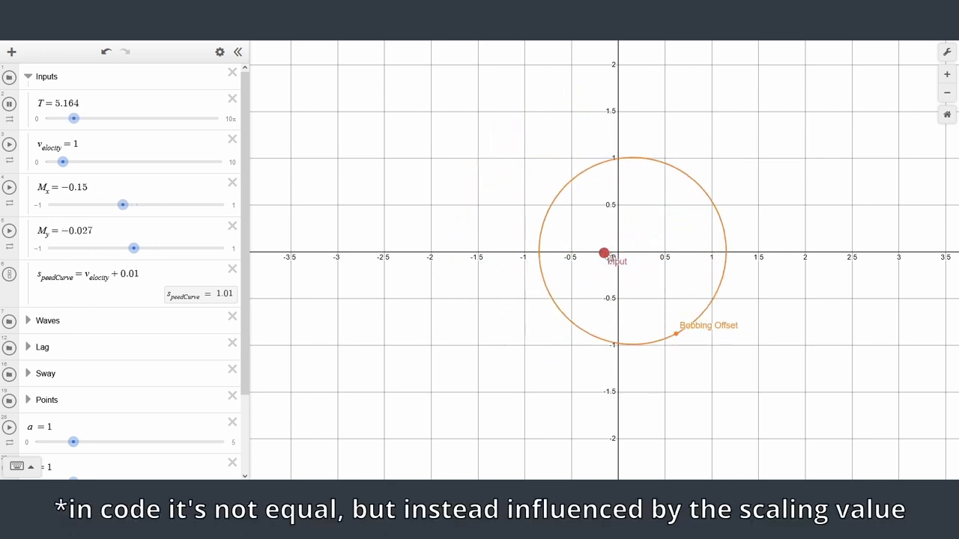
Raise the walking velocity slider to about 4.34, making speedCurve 4.35.
drag(63, 161, 70, 162)
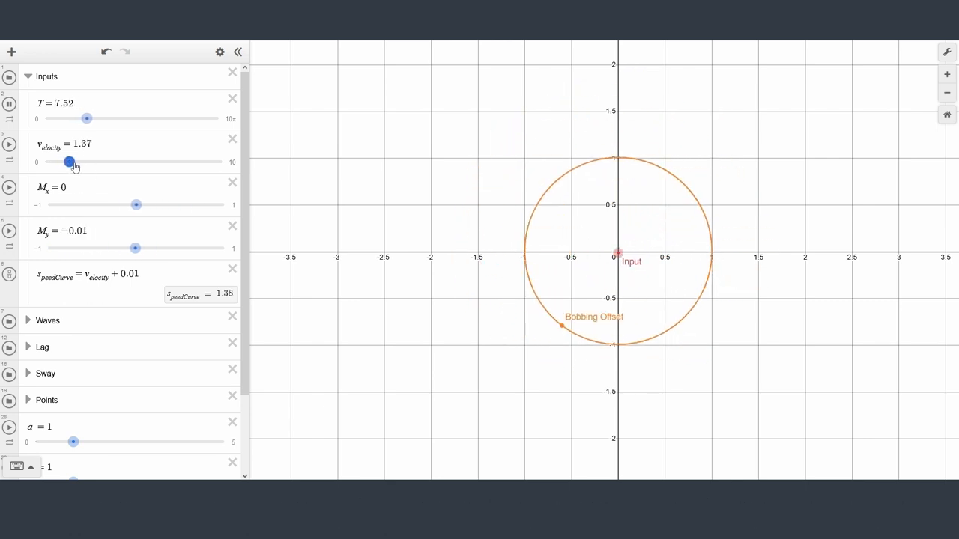
drag(70, 161, 121, 162)
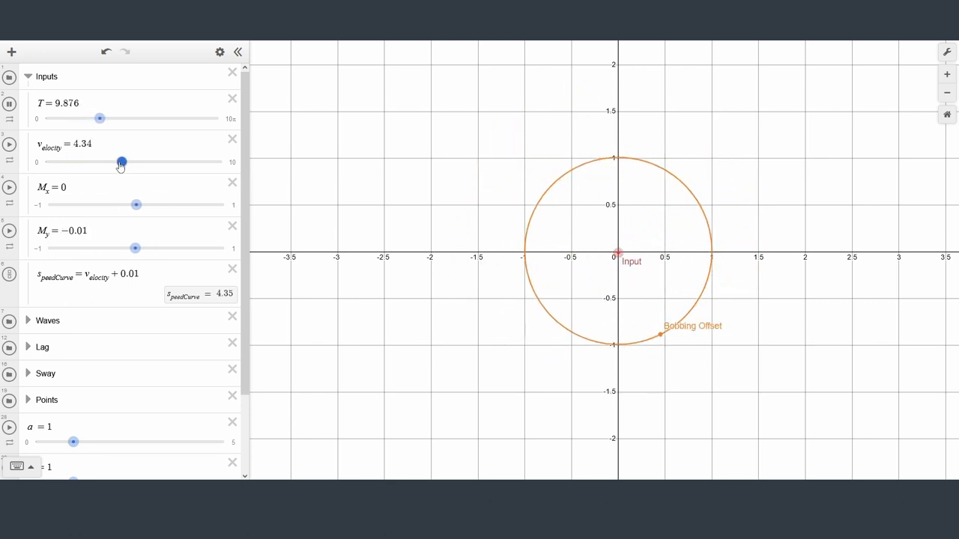
drag(121, 162, 221, 162)
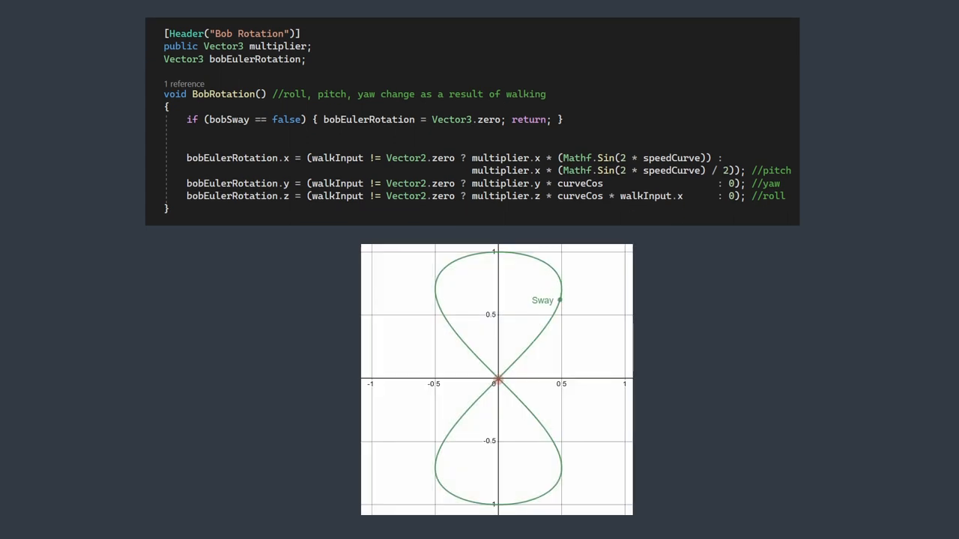
Highlight the BobRotation ternary terms, then scroll down to CompositePositionRotation.
drag(559, 300, 478, 397)
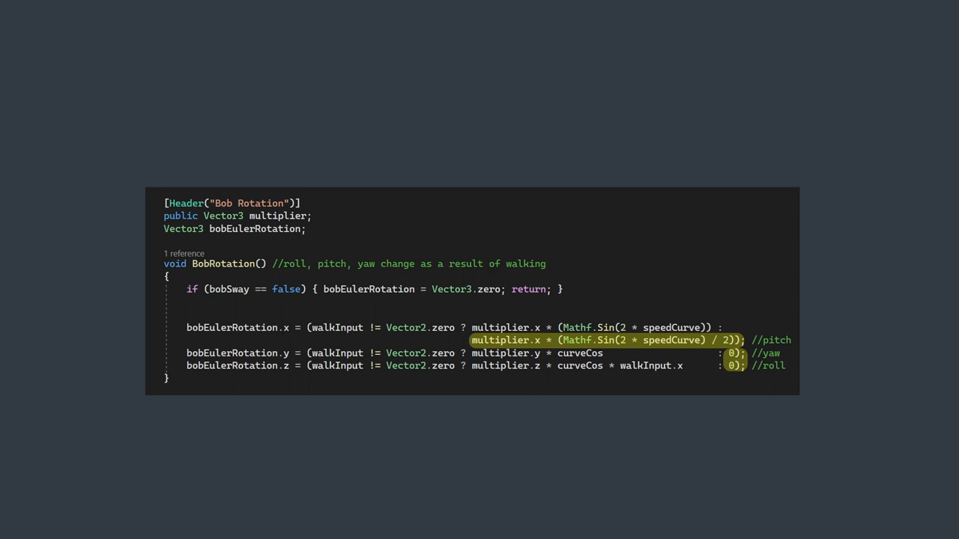
scroll(down, 3)
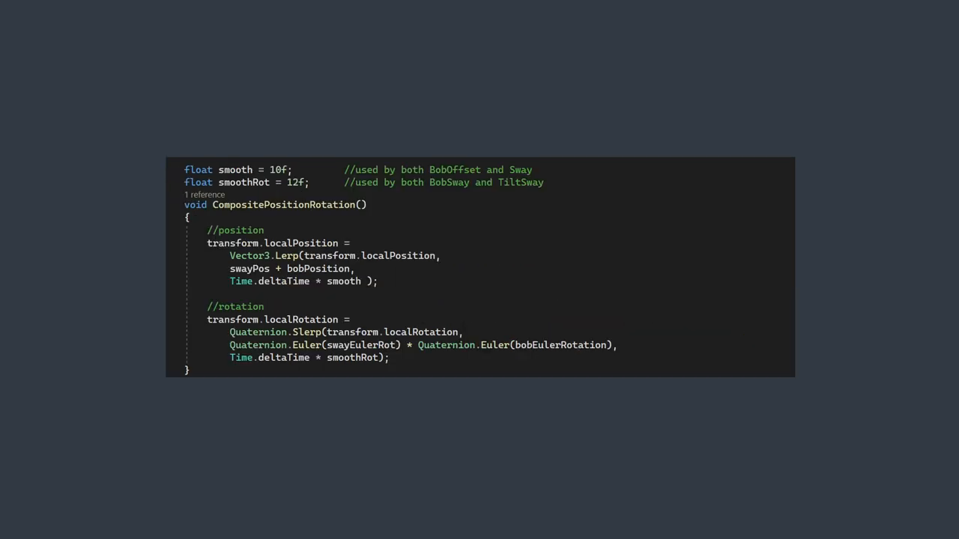